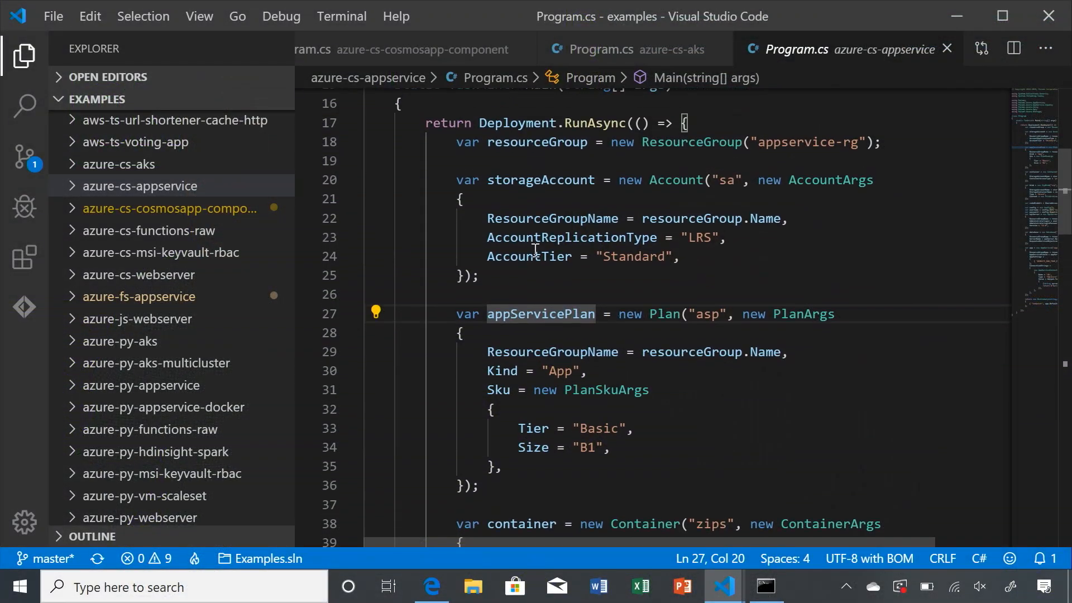
# Expand the azure-cs-cosmosapp-component project folder in the Explorer
pyautogui.click(167, 208)
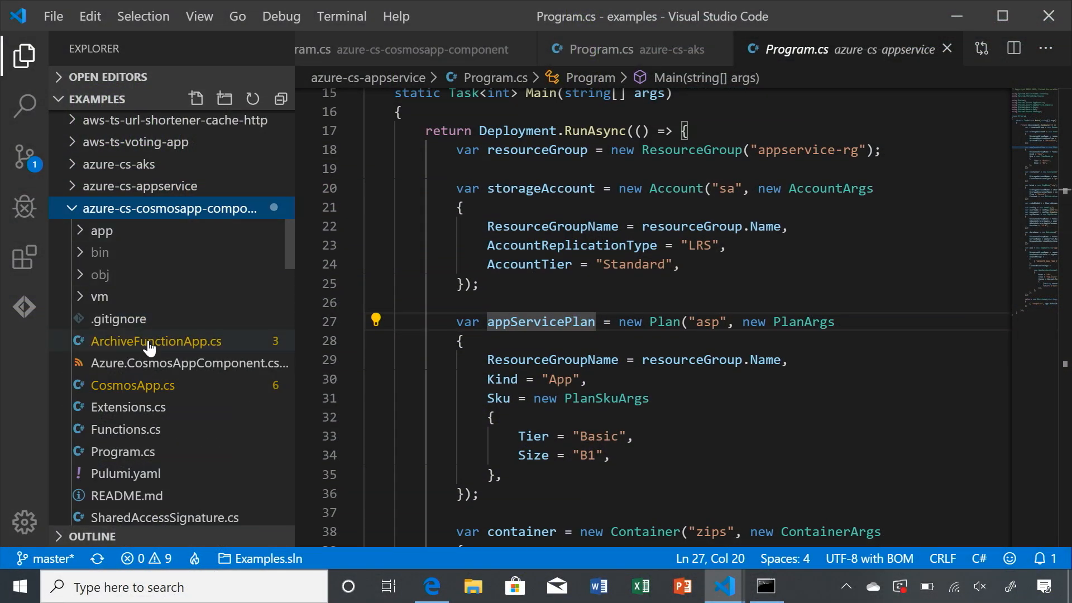
pyautogui.moveTo(149, 350)
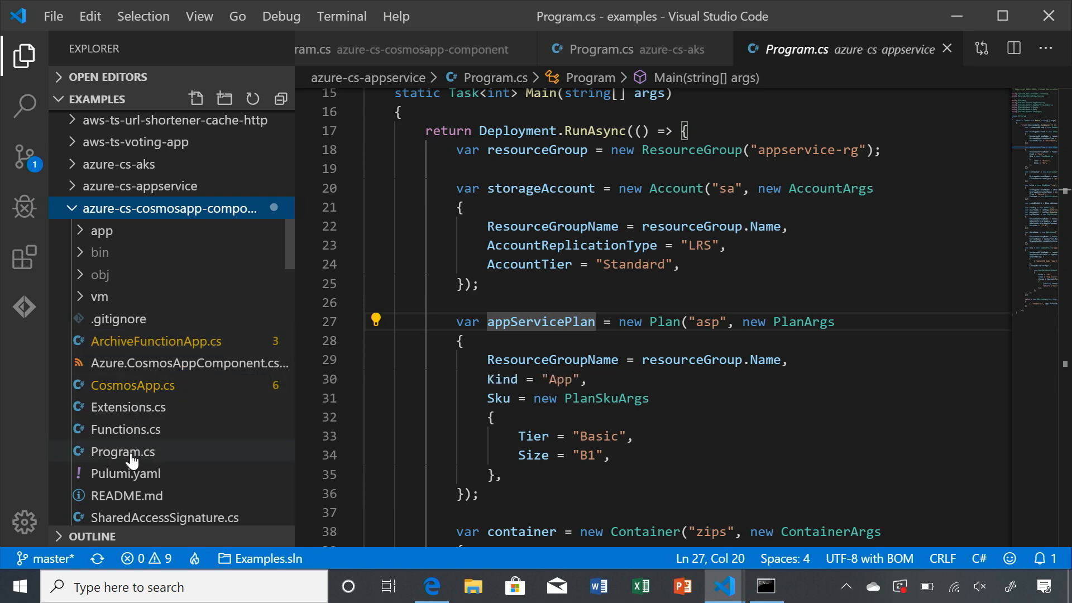
pyautogui.moveTo(132, 460)
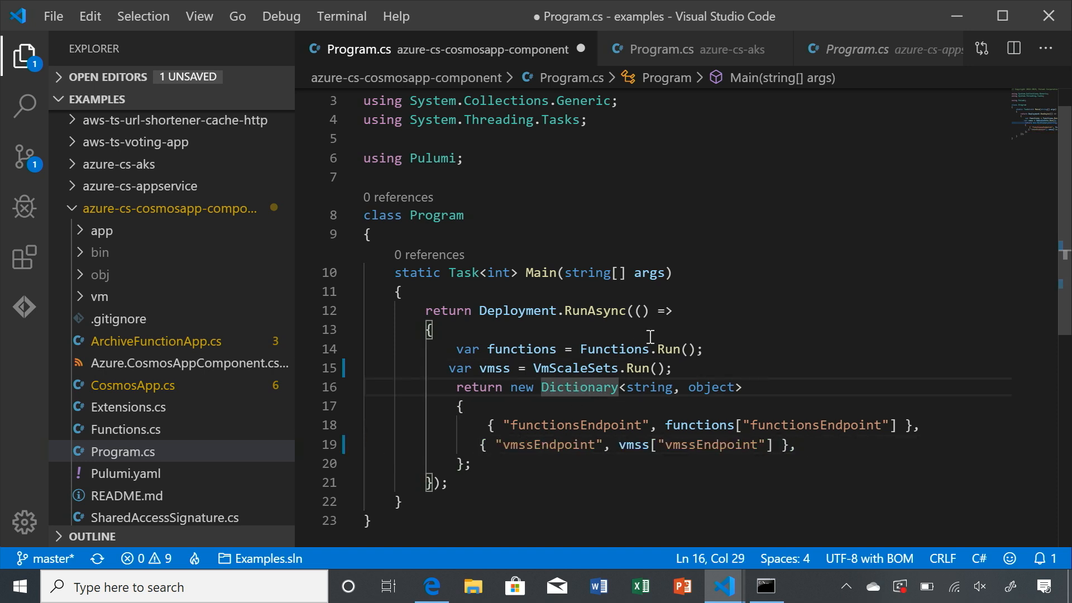
# Open Functions.cs showing config-driven locations, the resource group and the CosmosApp definition
pyautogui.click(455, 348)
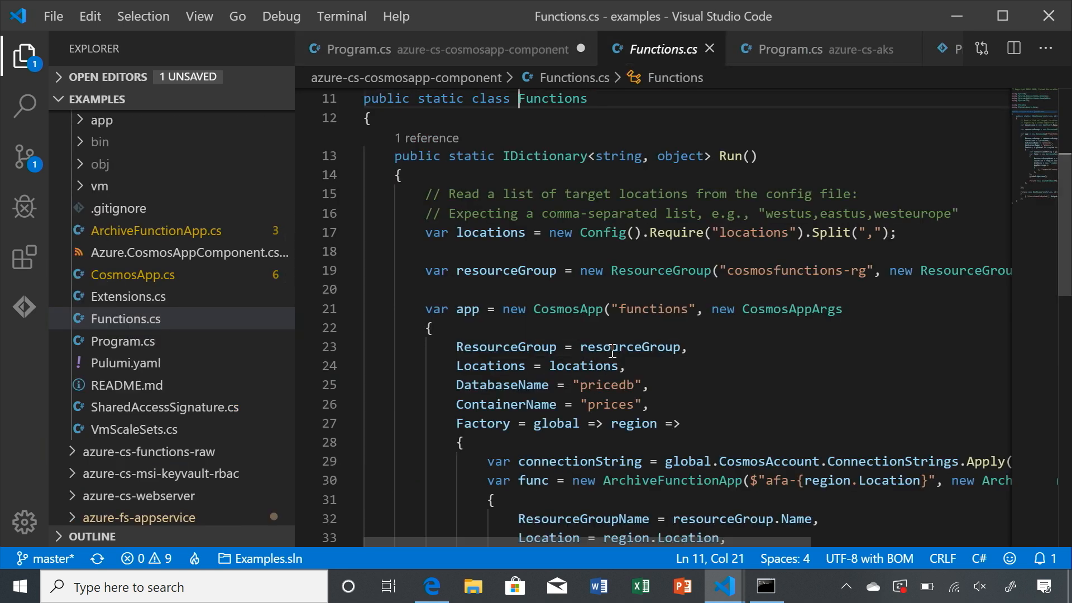
pyautogui.moveTo(632, 240)
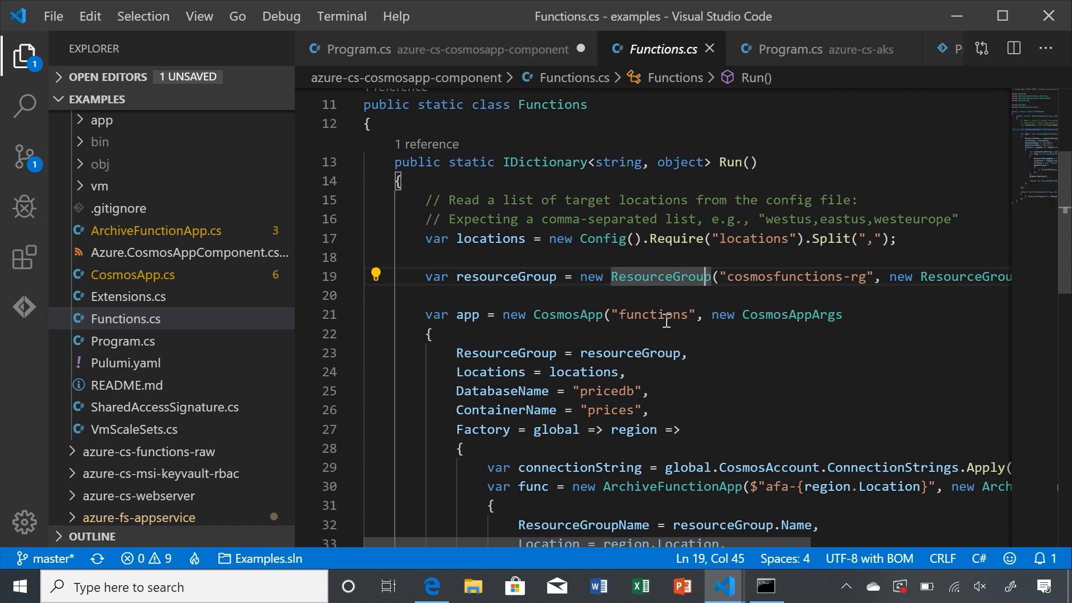
# Peek into the app folder, then scroll Functions.cs to the per-region ArchiveFunctionApp with its CosmosDBConnection setting
pyautogui.click(100, 120)
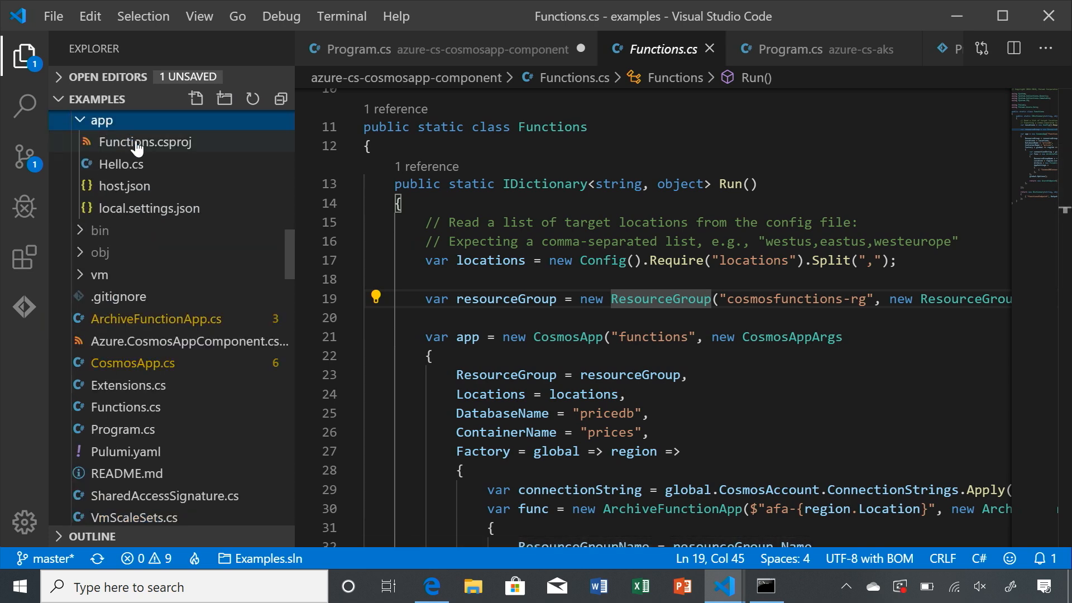
pyautogui.moveTo(161, 187)
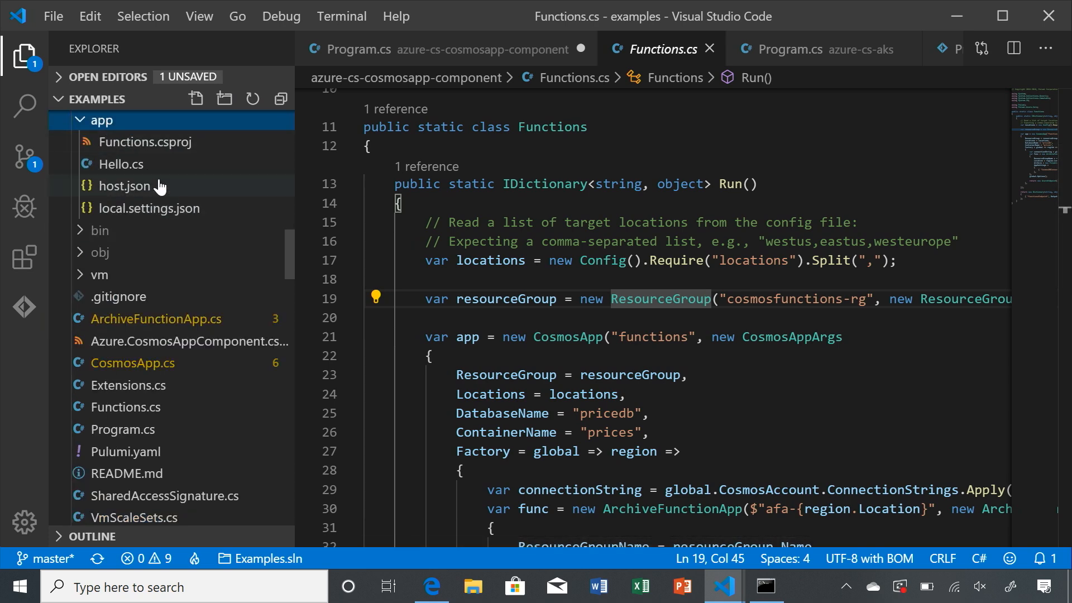
pyautogui.click(102, 121)
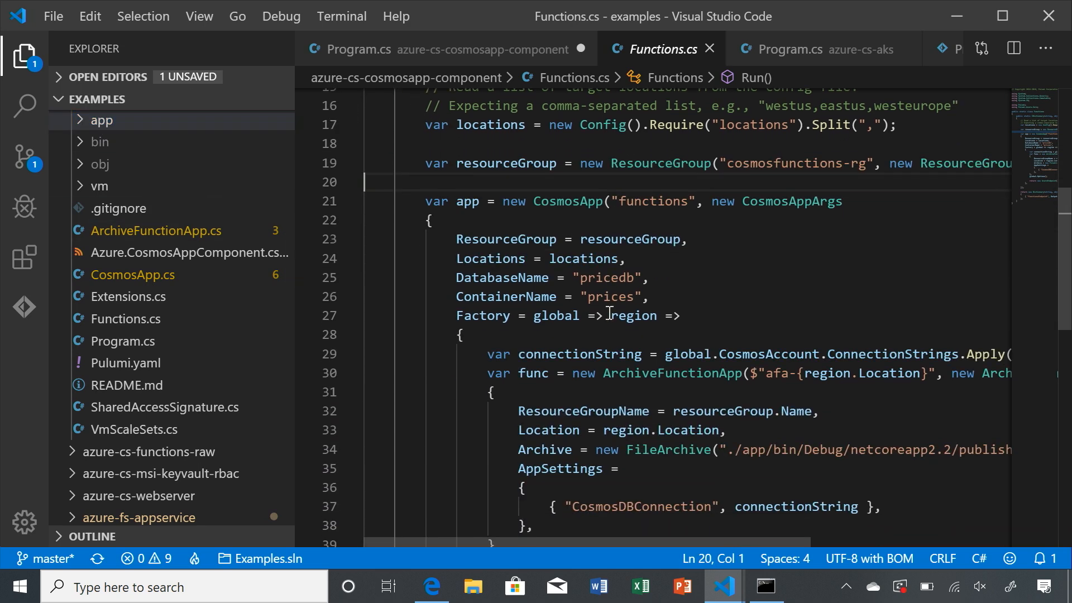
pyautogui.scroll(-3)
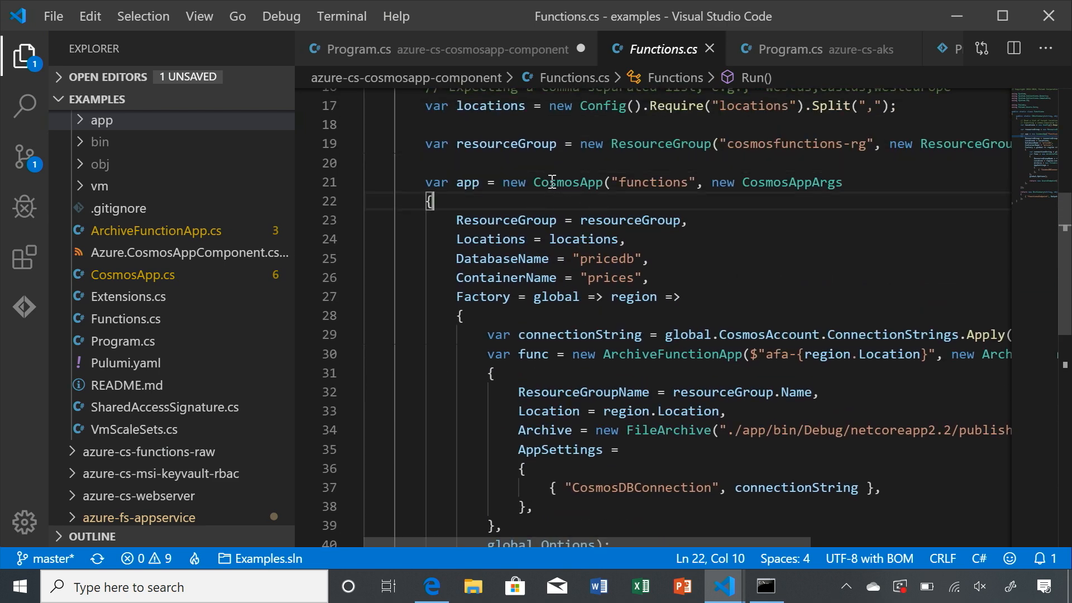
pyautogui.moveTo(587, 201)
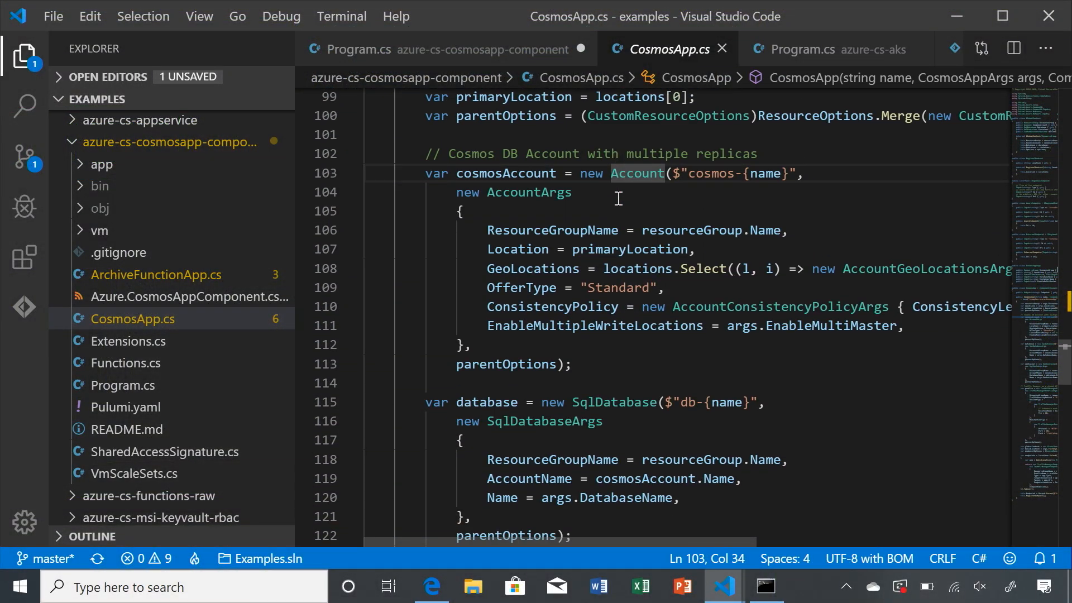
pyautogui.scroll(-3)
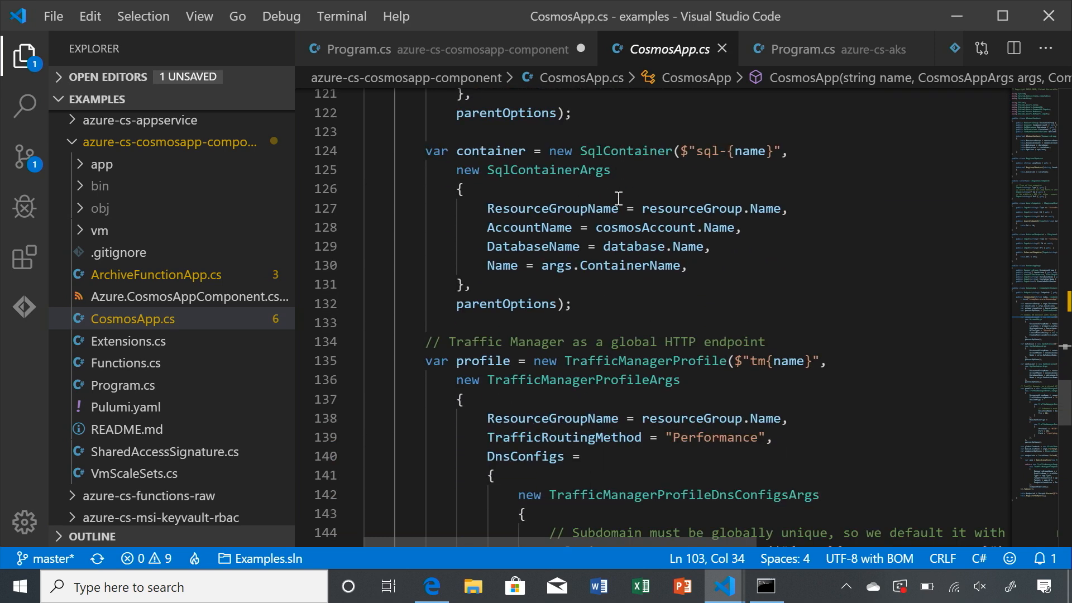
pyautogui.scroll(-3)
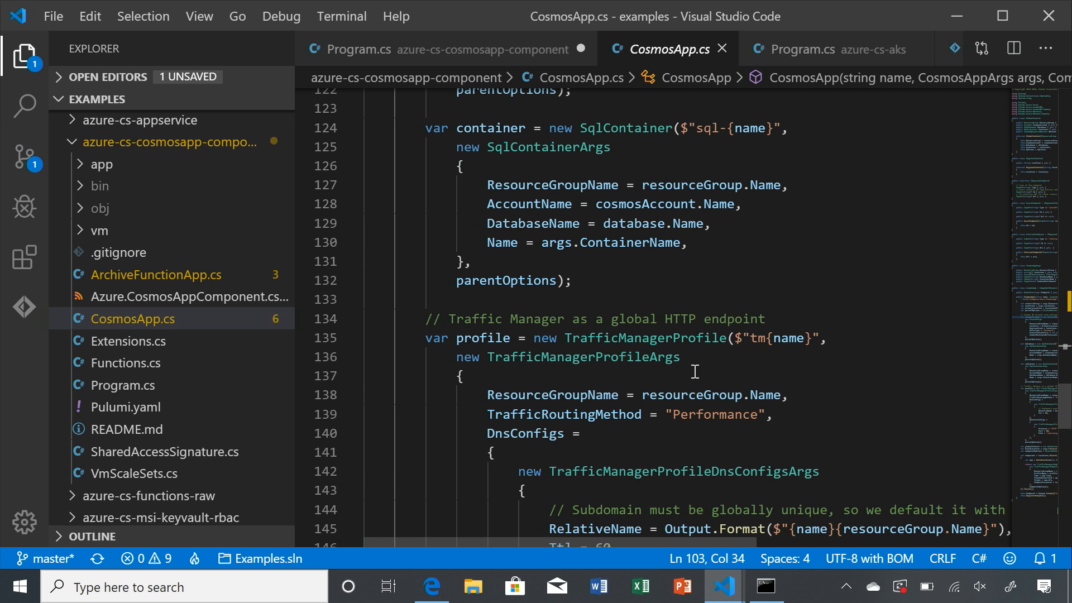
pyautogui.moveTo(585, 319)
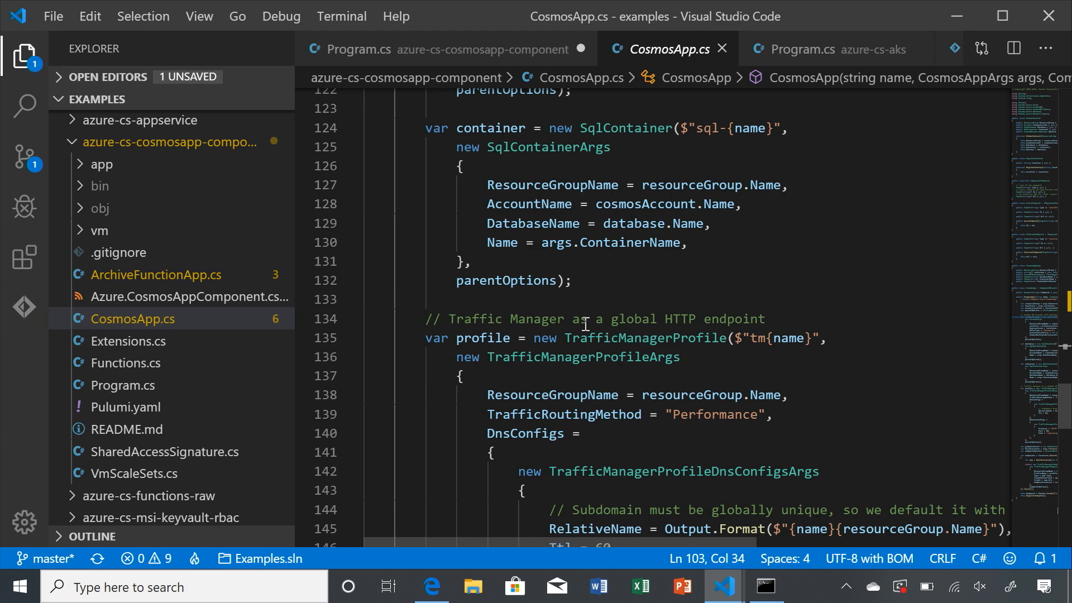
pyautogui.click(462, 375)
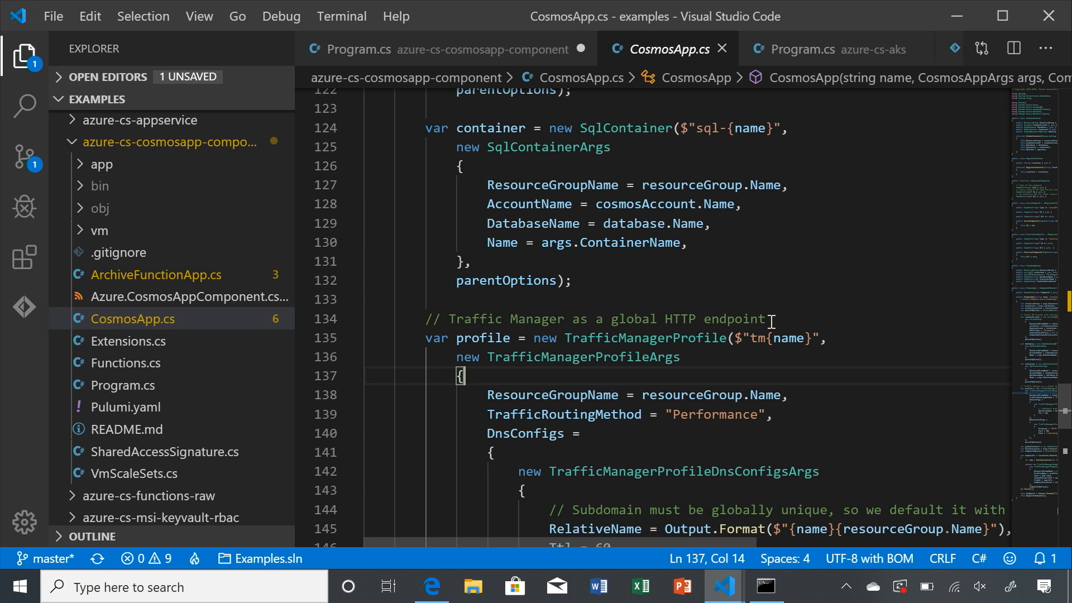
pyautogui.scroll(-3)
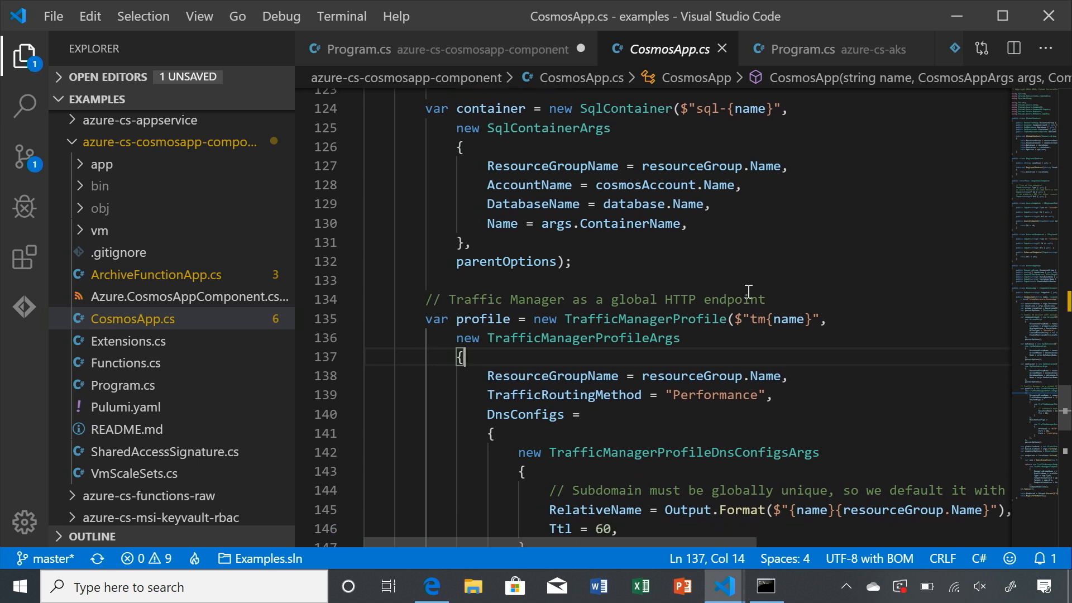